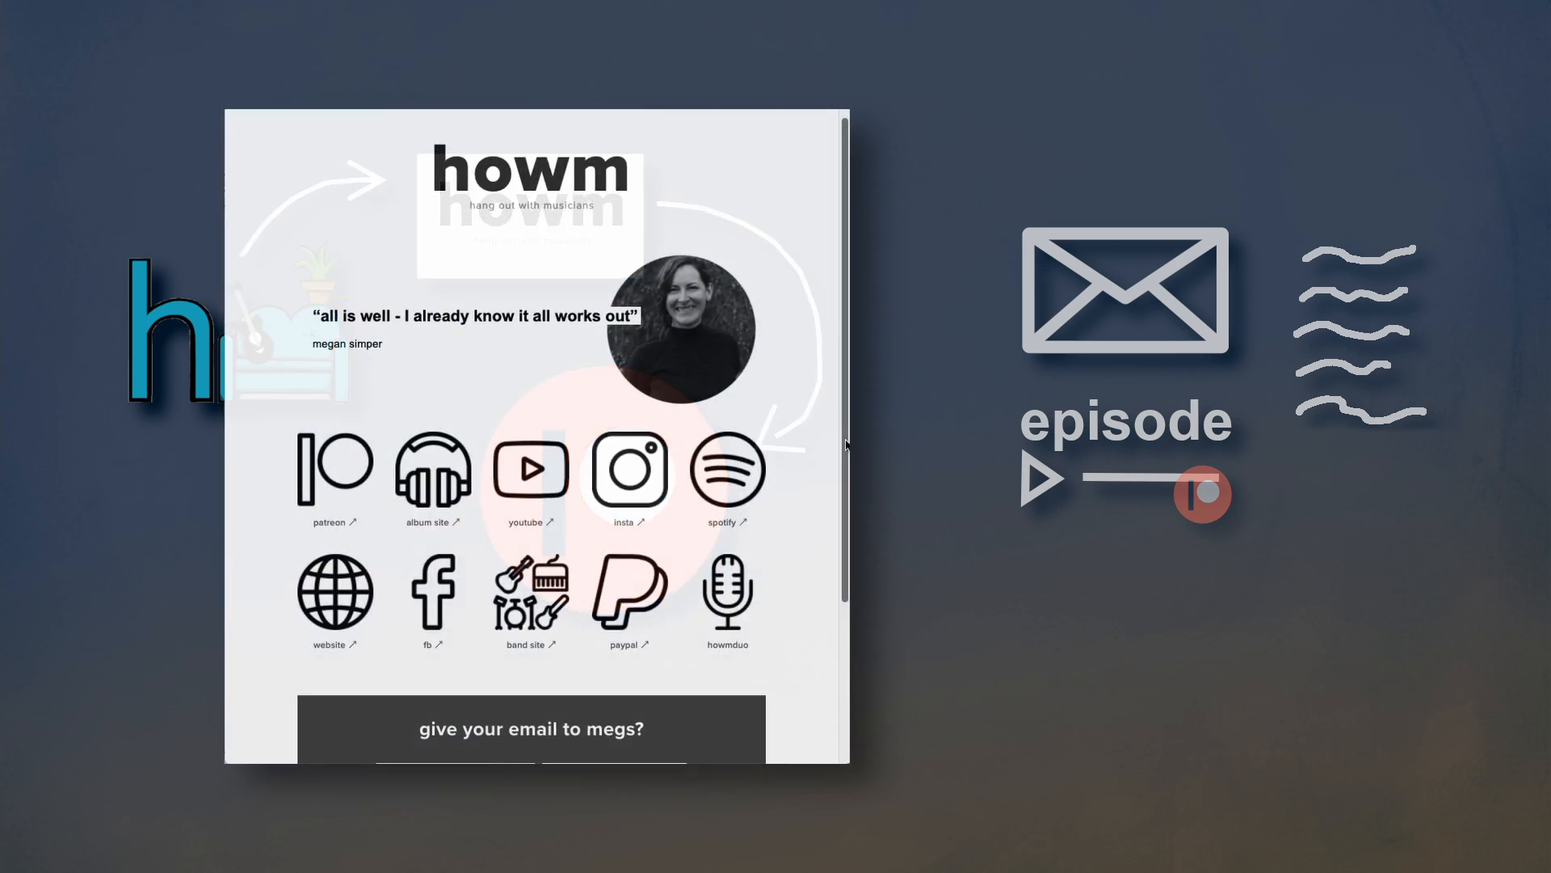
scroll("down", 3)
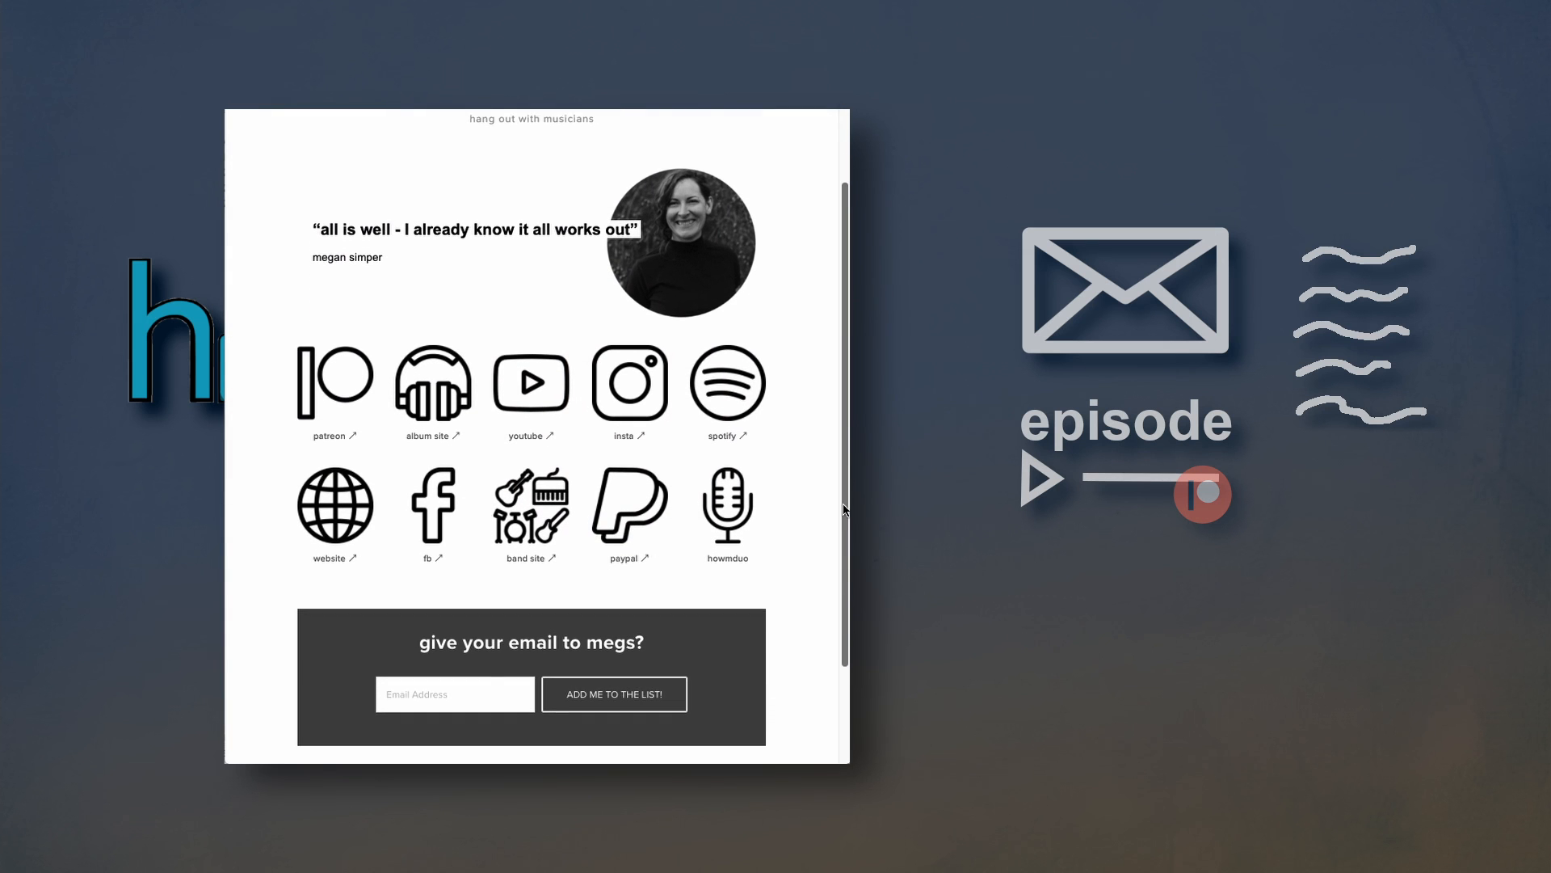
scroll("down", 3)
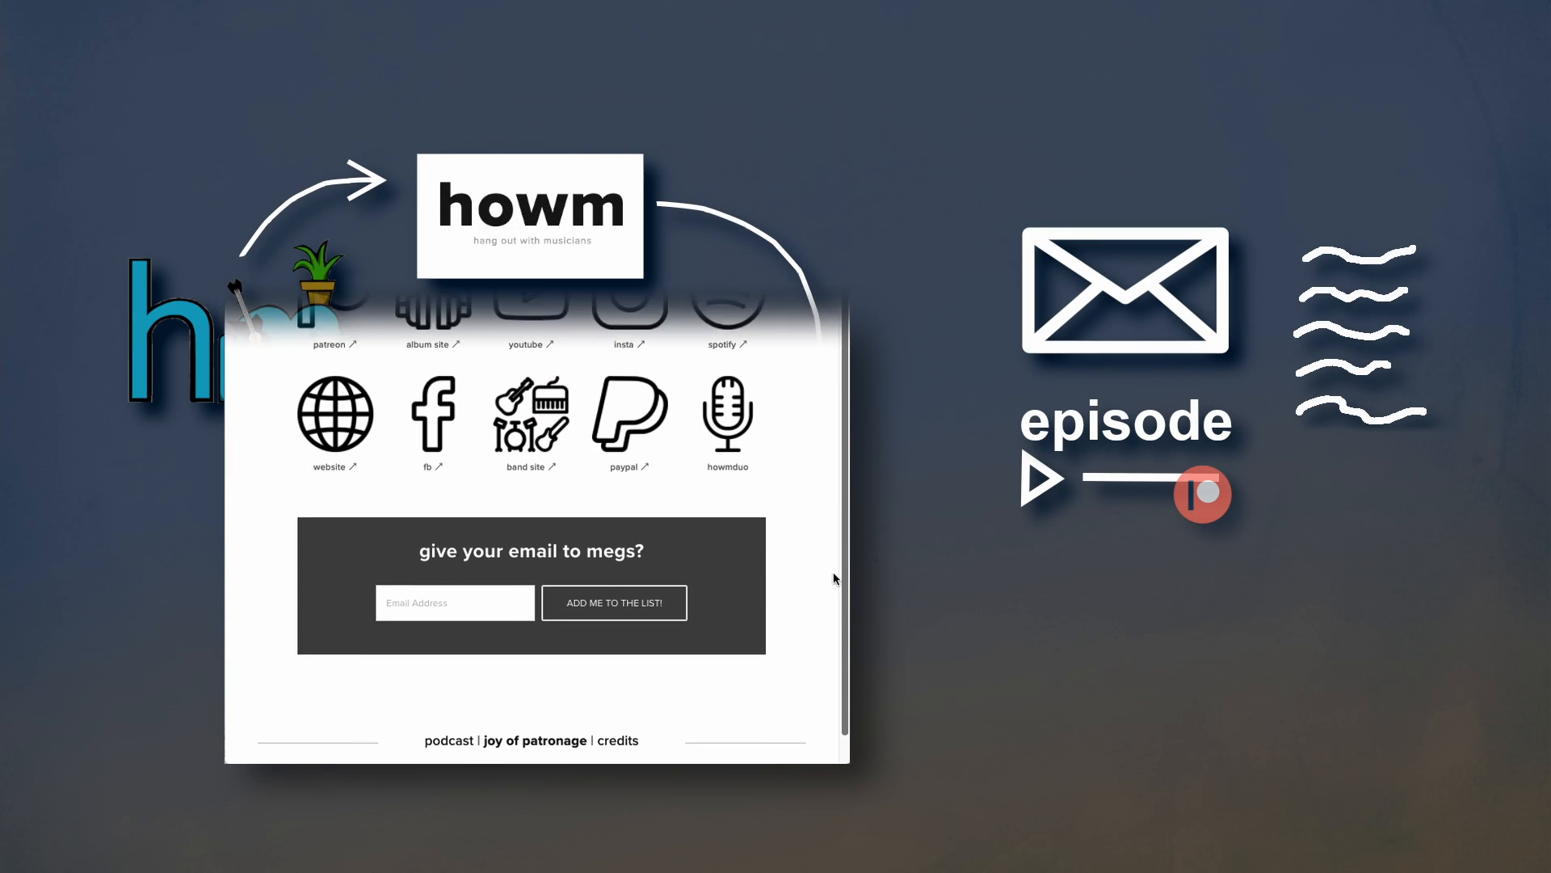
scroll("down", 3)
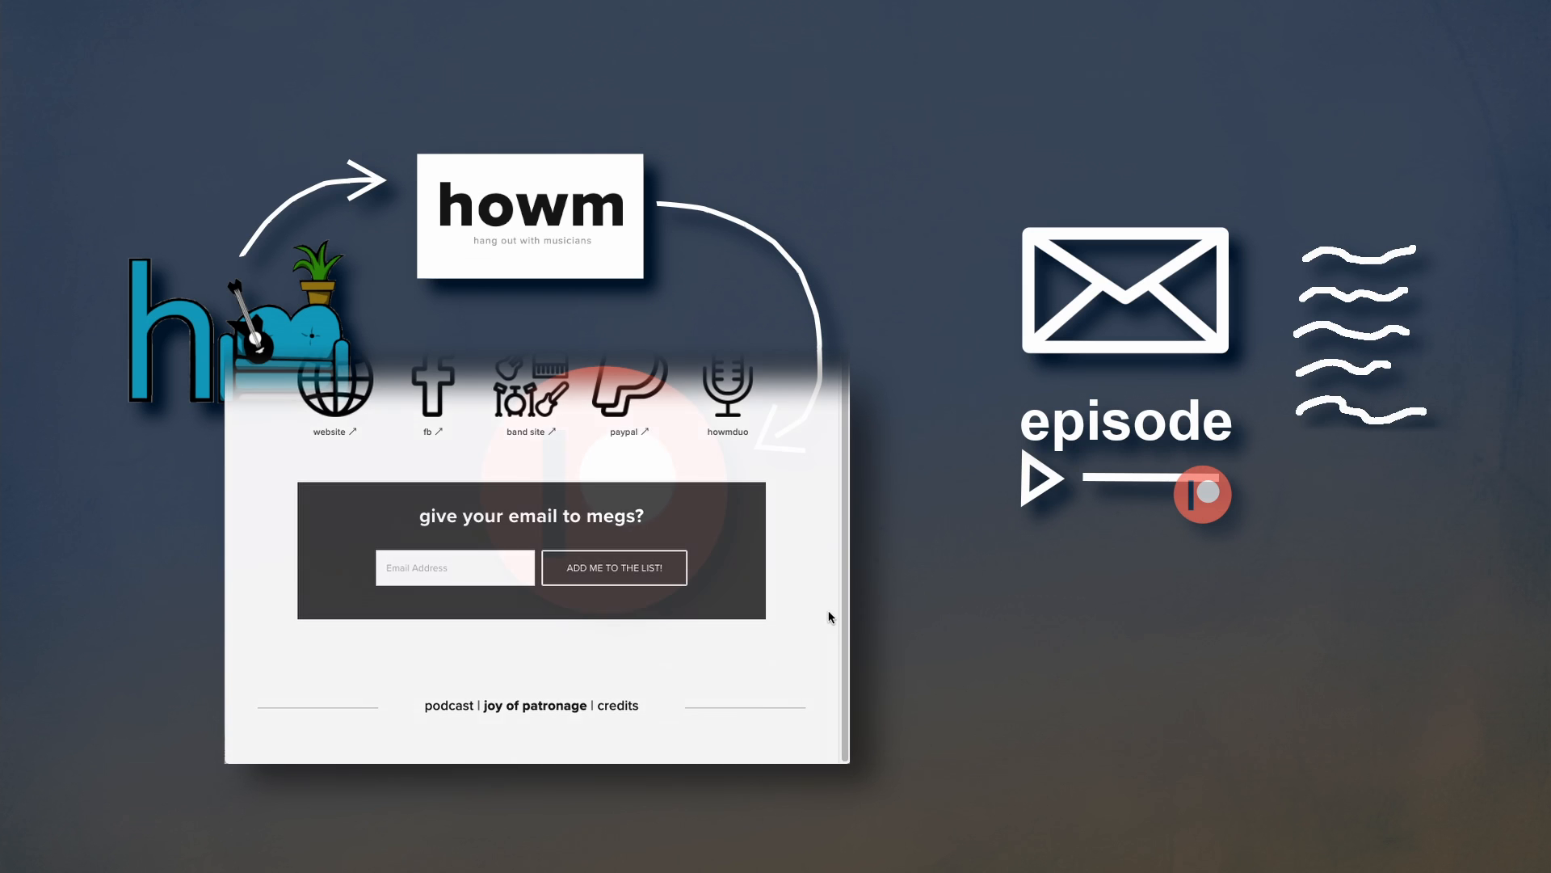